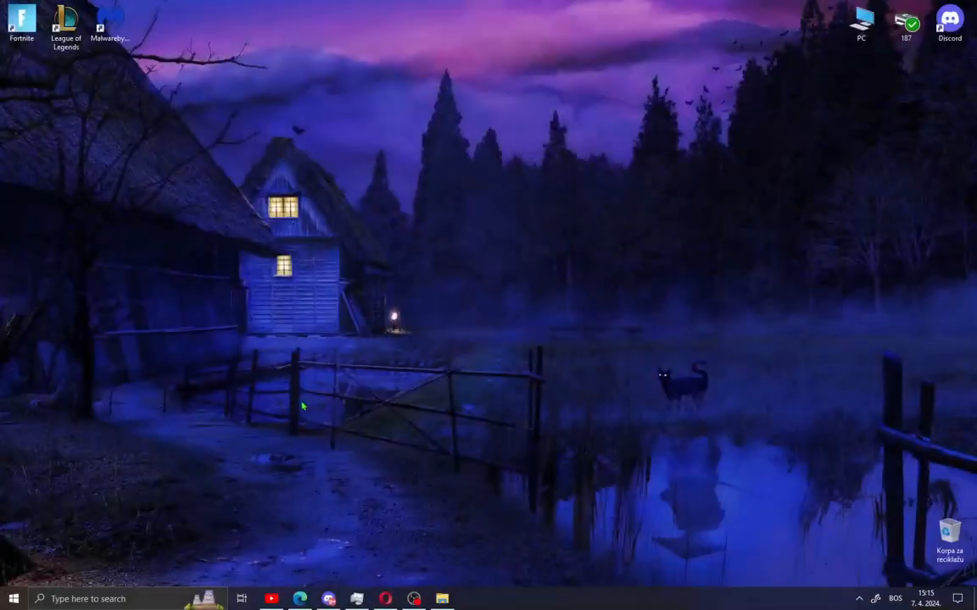
# - Apply 'Adjust for best performance' visual effects while keeping 'Smooth edges of screen fonts' checked
pyautogui.click(14, 599)
pyautogui.write('pc')
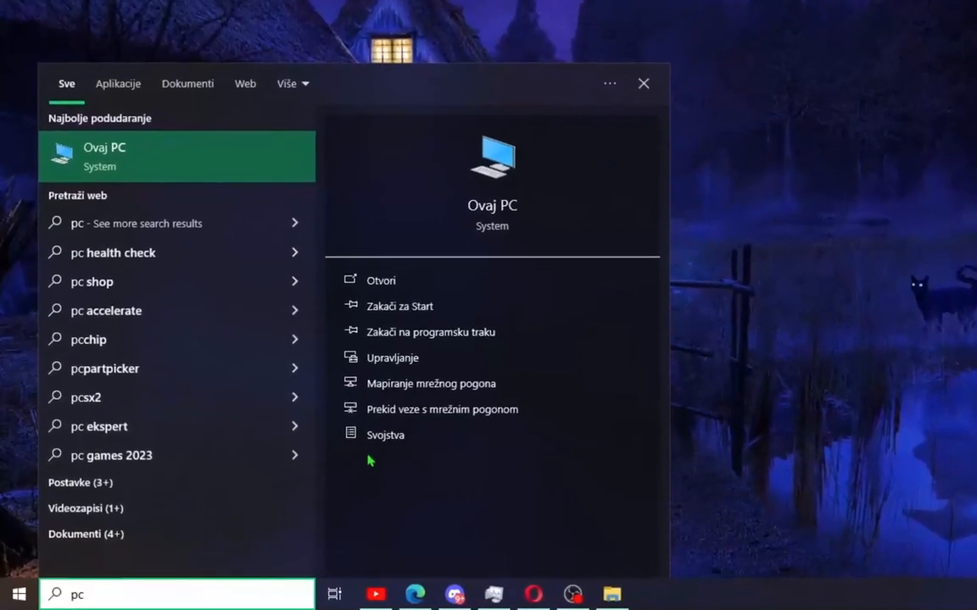
pyautogui.click(385, 435)
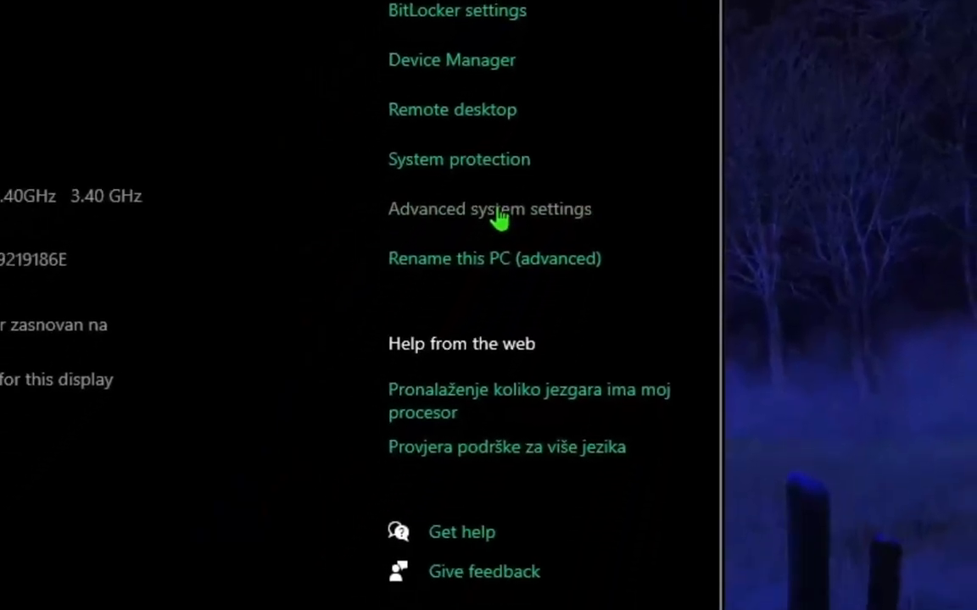
pyautogui.click(490, 208)
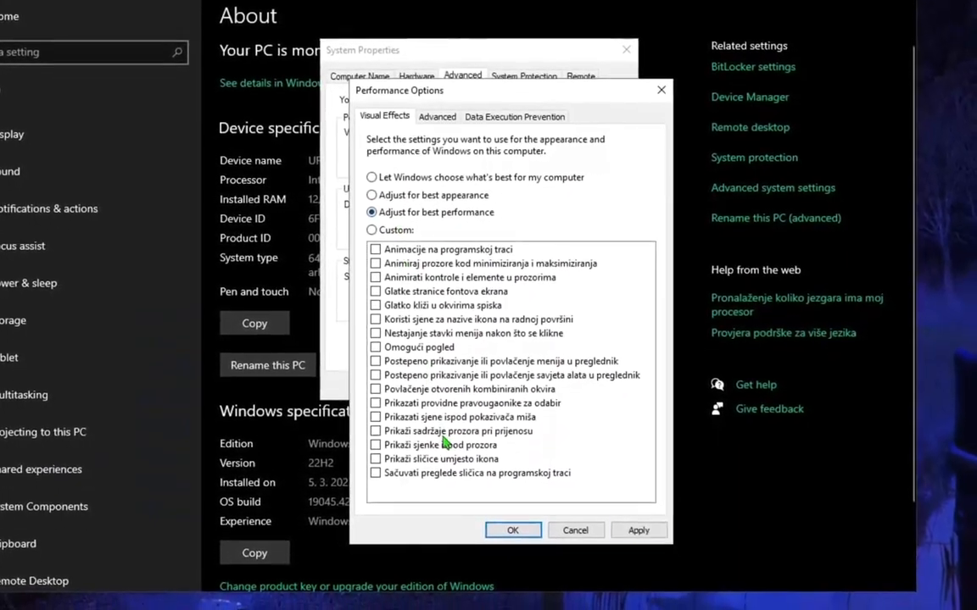
pyautogui.click(374, 273)
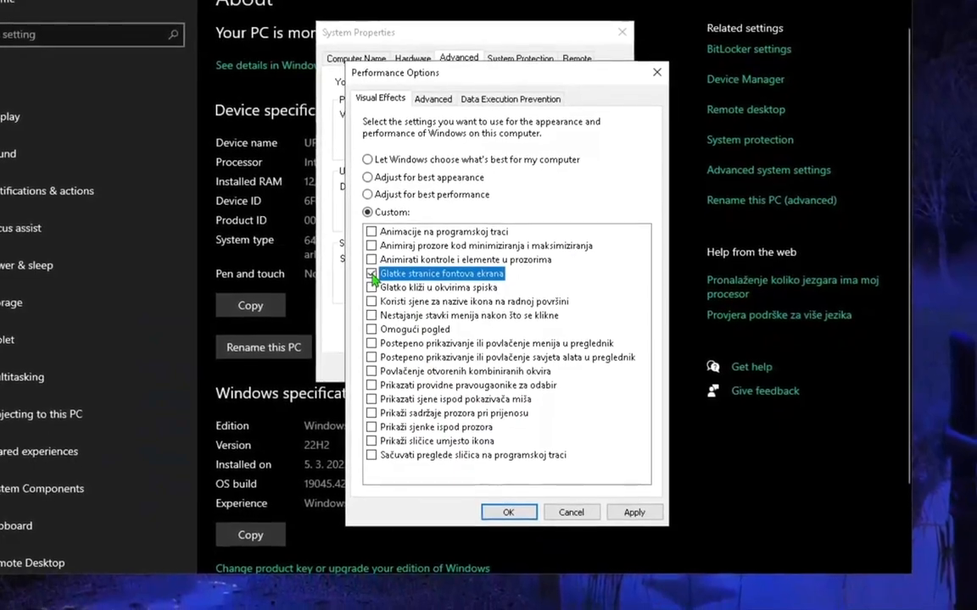
pyautogui.click(507, 512)
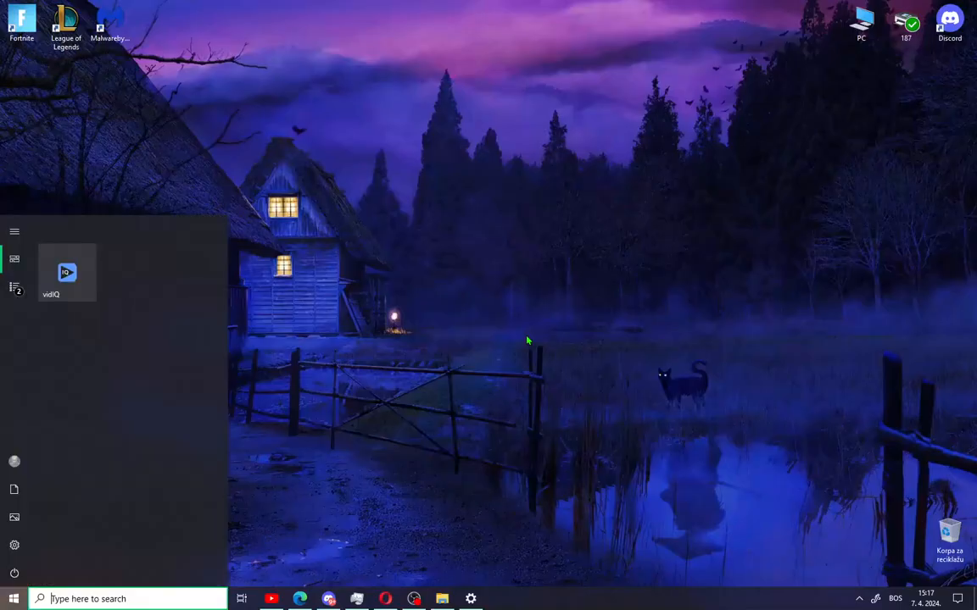
# - Launch System Configuration via msconfig and set the boot to use 8 processors
pyautogui.write('msicon')
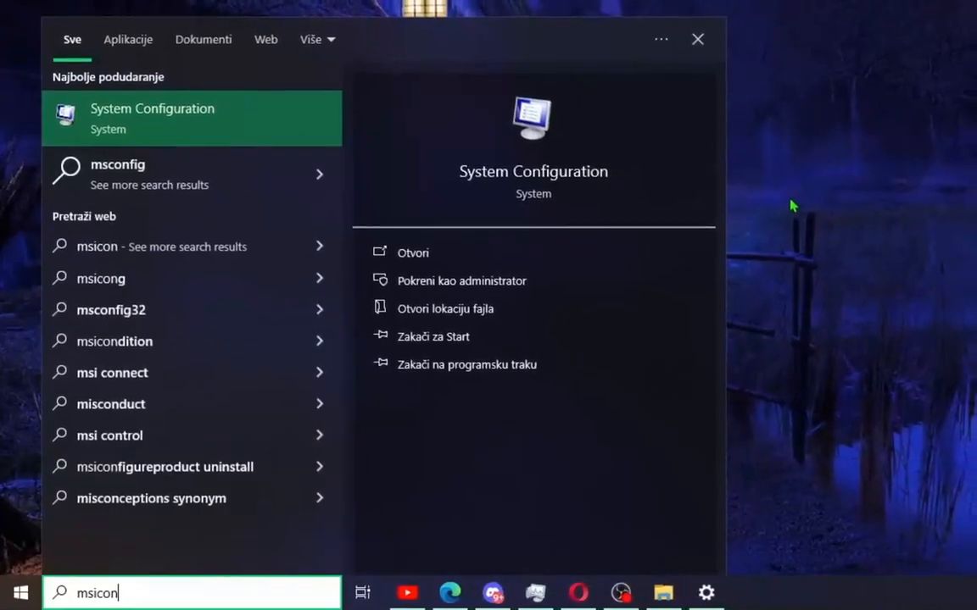
pyautogui.click(413, 252)
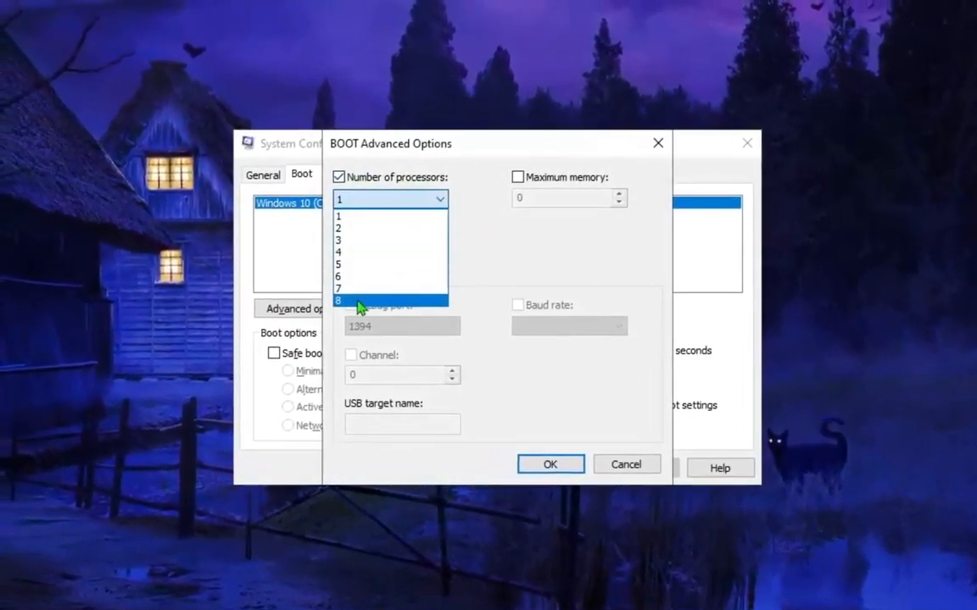
pyautogui.click(341, 299)
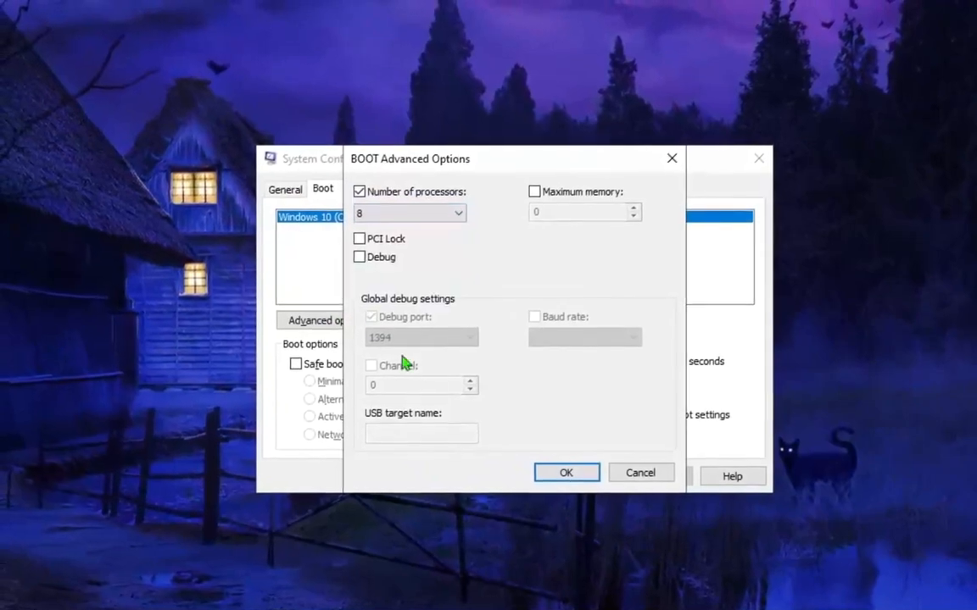
pyautogui.click(566, 472)
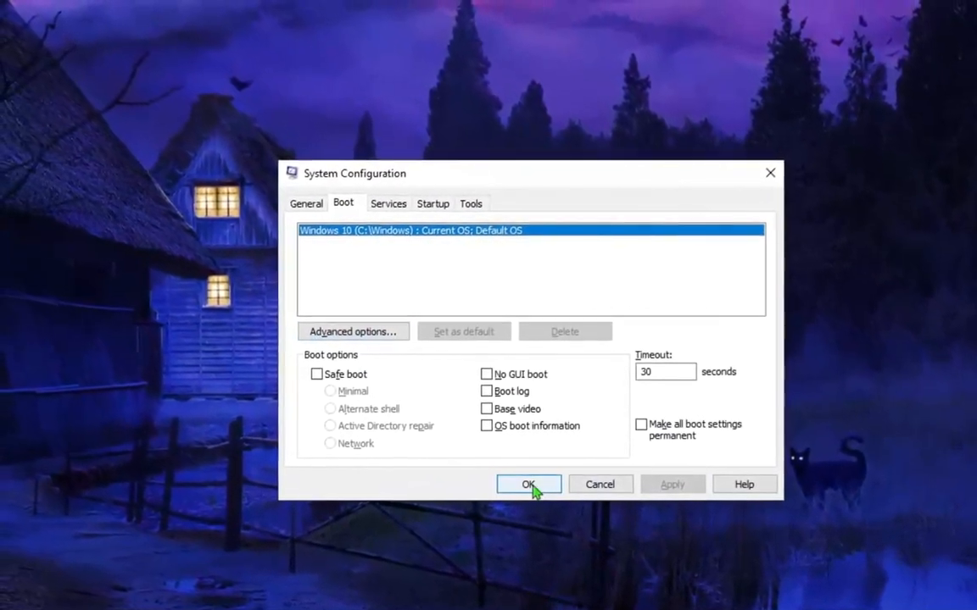
pyautogui.click(528, 484)
pyautogui.write('posta')
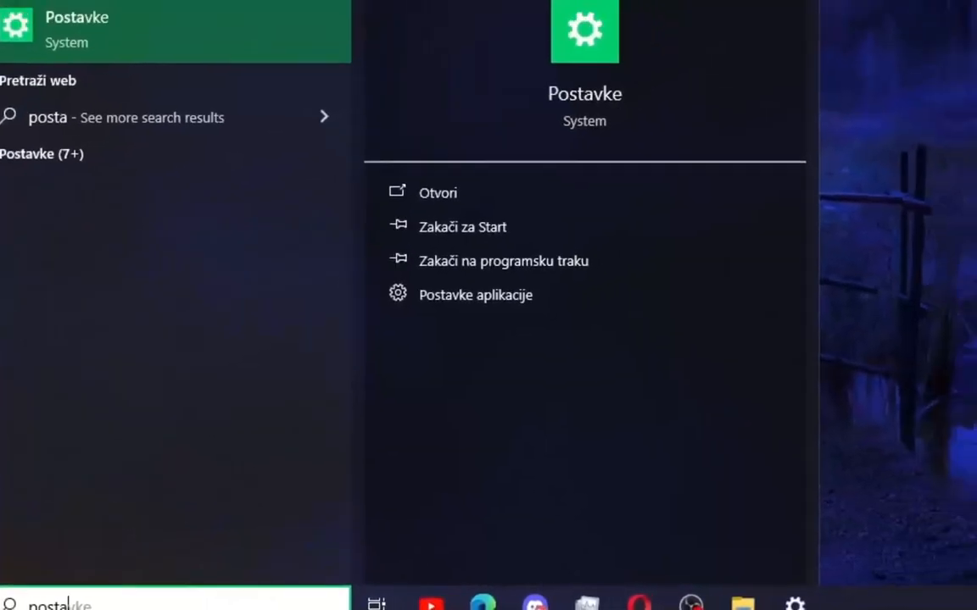
# - Switch off transparency effects in Settings' Personalization colors
pyautogui.click(437, 192)
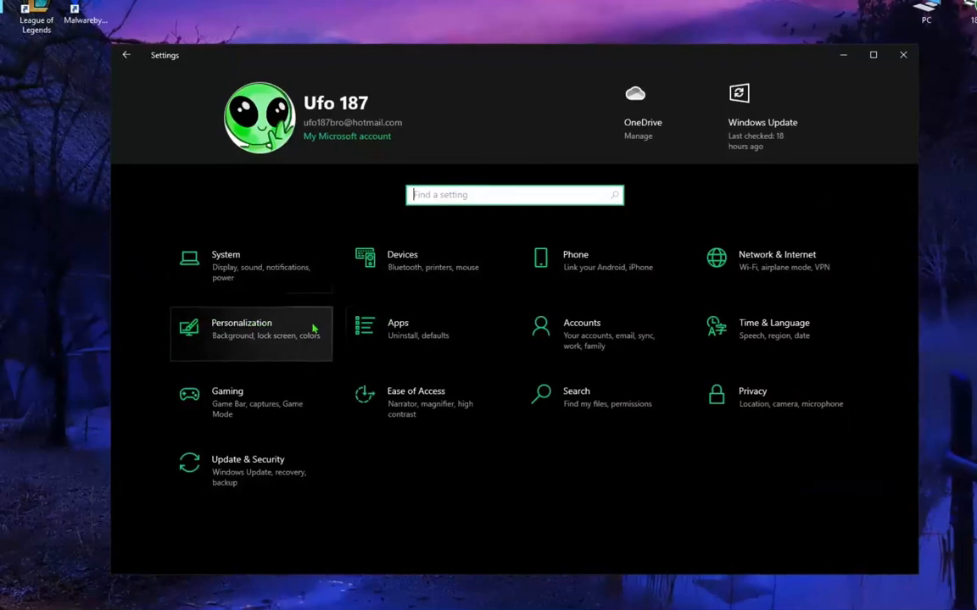
pyautogui.click(250, 333)
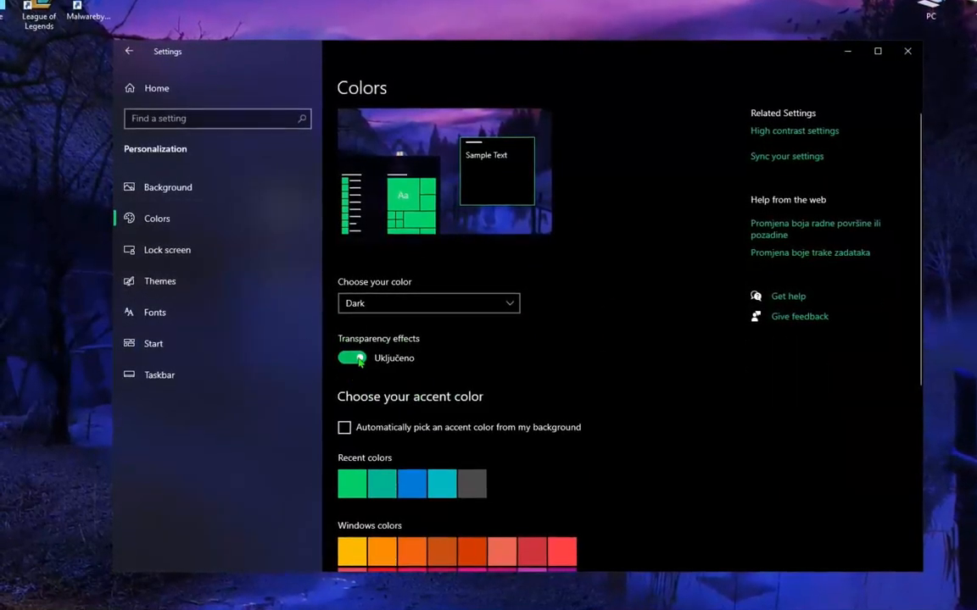
pyautogui.click(352, 356)
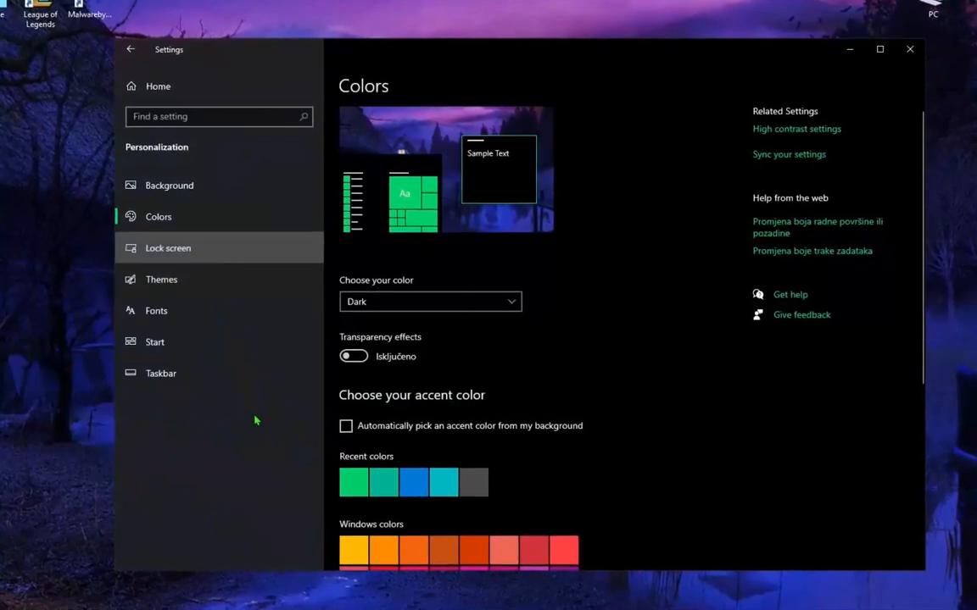
# - Navigate back through Settings home toward the Game Bar page
pyautogui.click(168, 248)
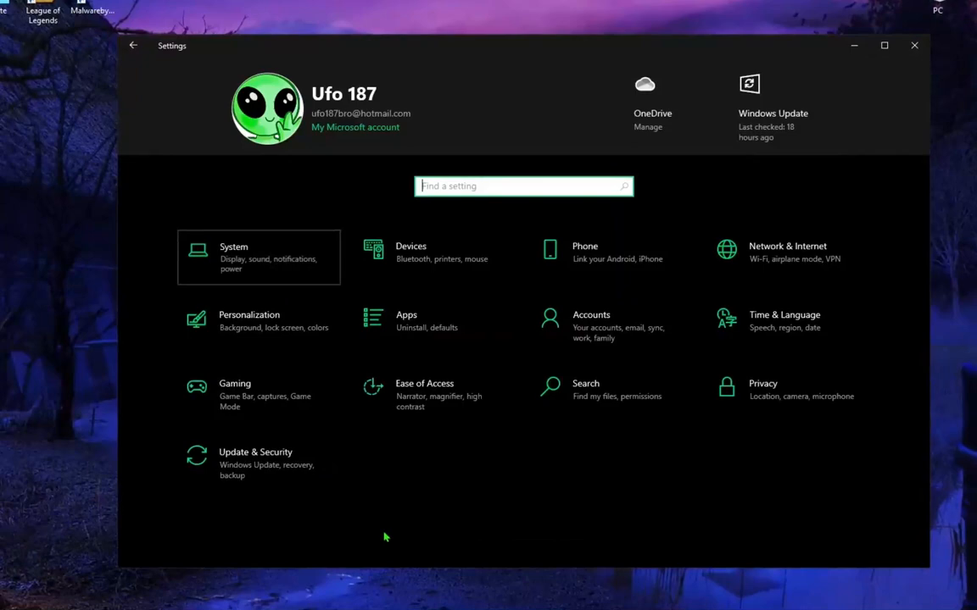
pyautogui.click(259, 257)
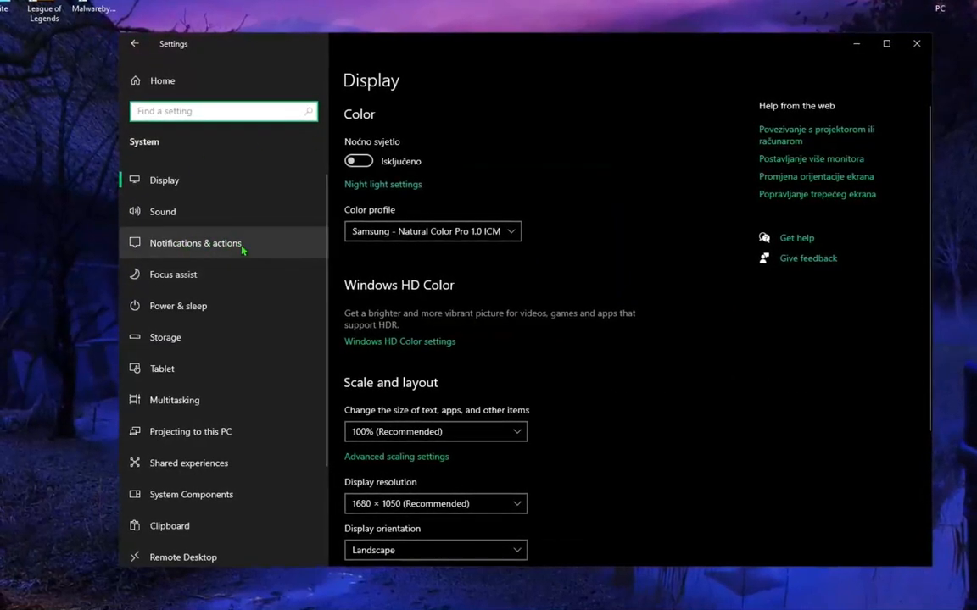
pyautogui.click(195, 244)
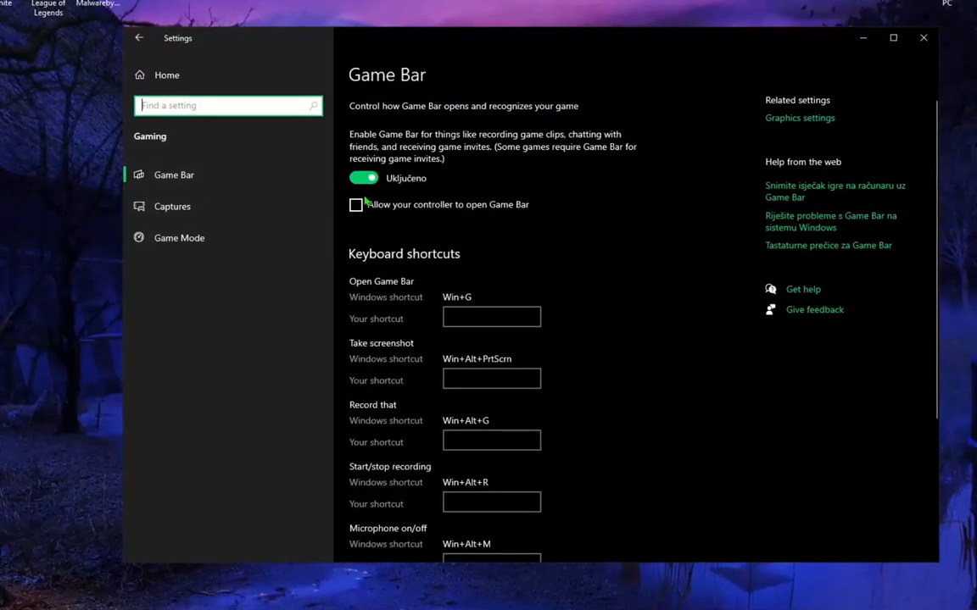
# - Switch off Game Bar and the general privacy and inking personalization options
pyautogui.click(180, 235)
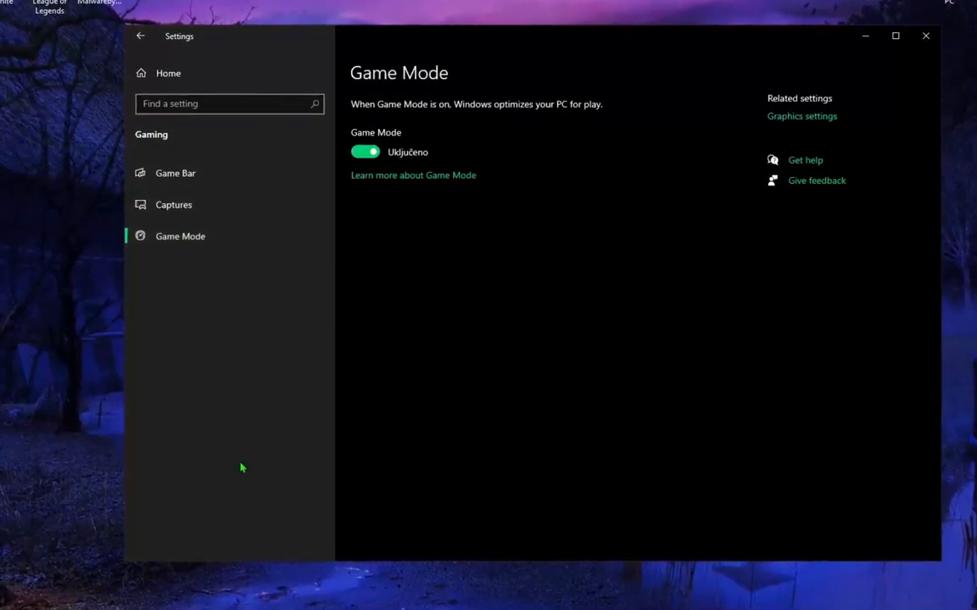
pyautogui.click(365, 151)
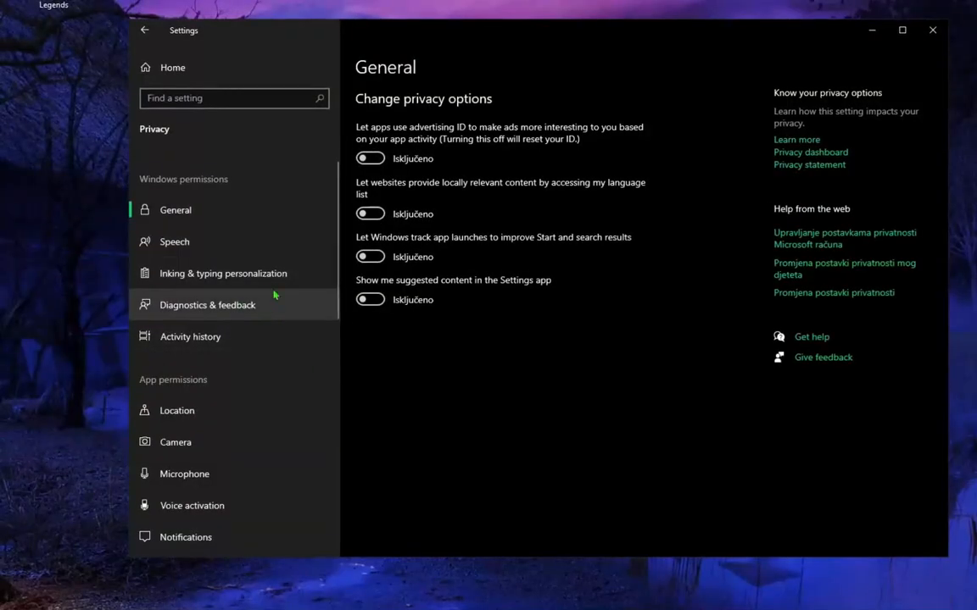
pyautogui.click(223, 273)
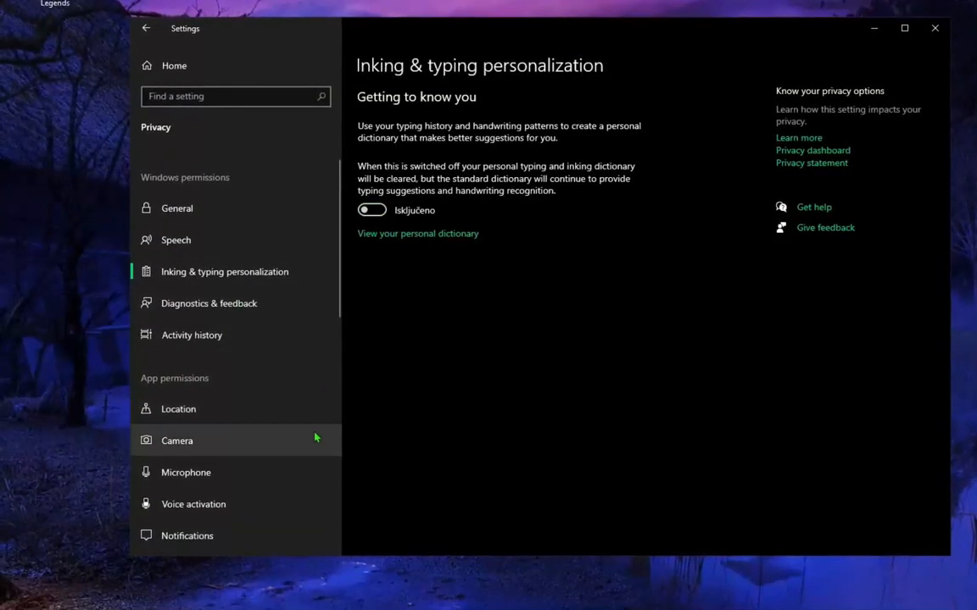
# - Go to System storage and open the temporary files list
pyautogui.click(145, 26)
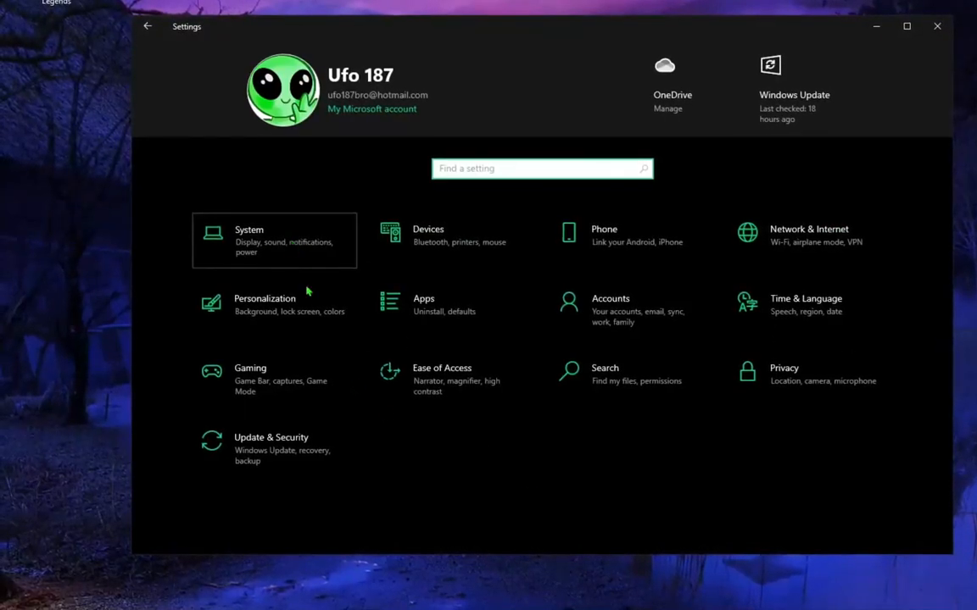
pyautogui.click(248, 230)
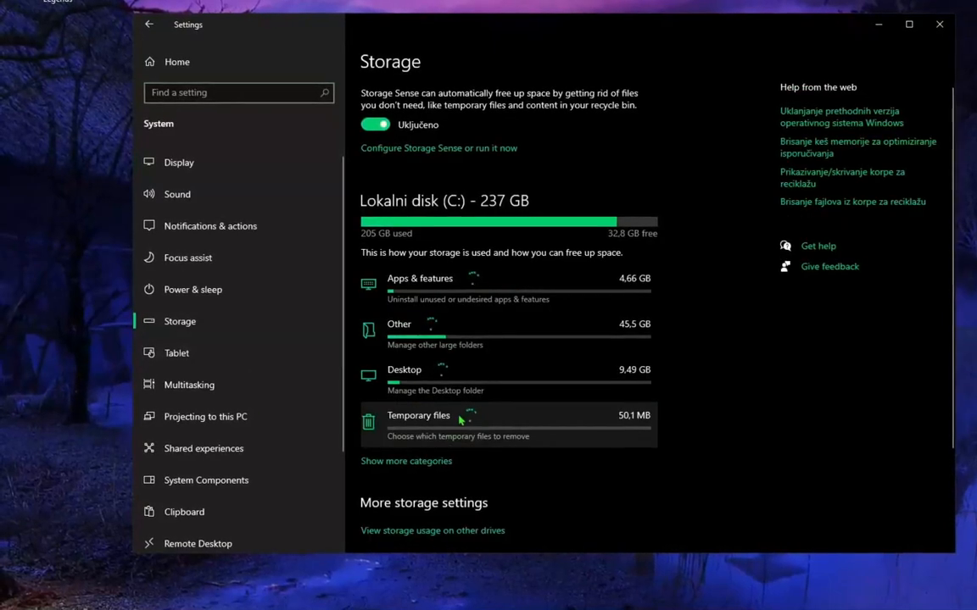
pyautogui.click(418, 415)
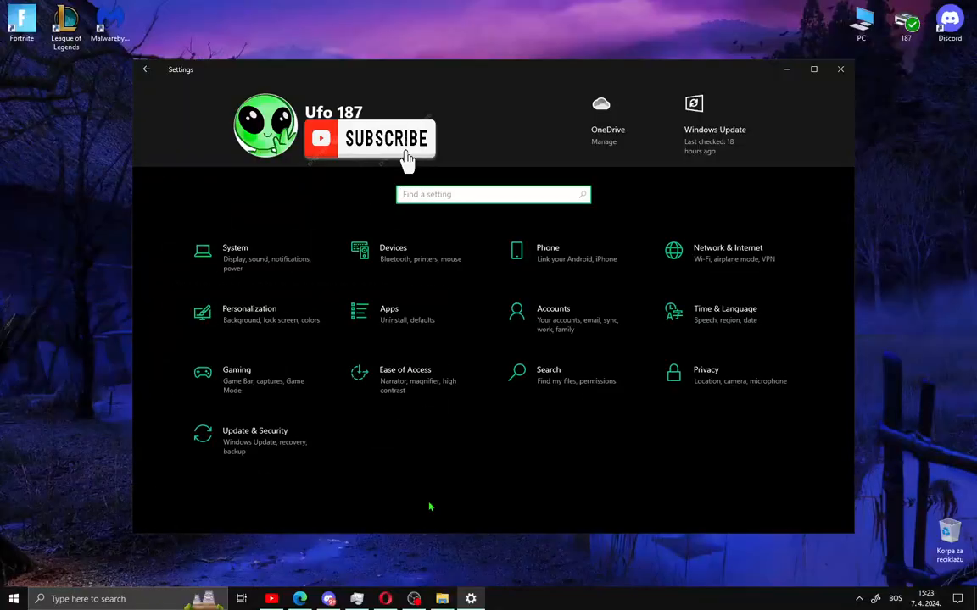
pyautogui.moveTo(789, 69)
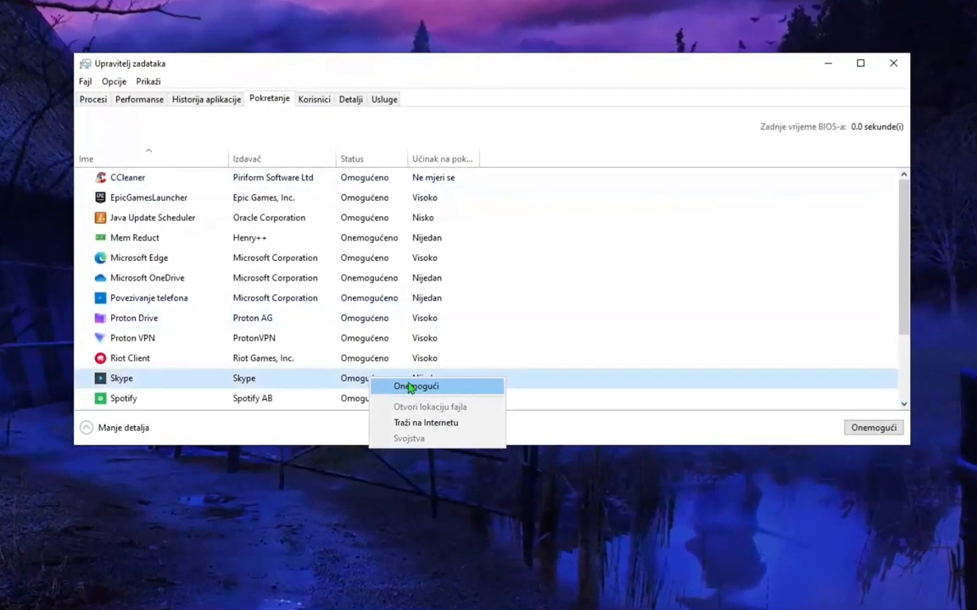
# - Disable Skype in Task Manager's Startup list
pyautogui.click(416, 386)
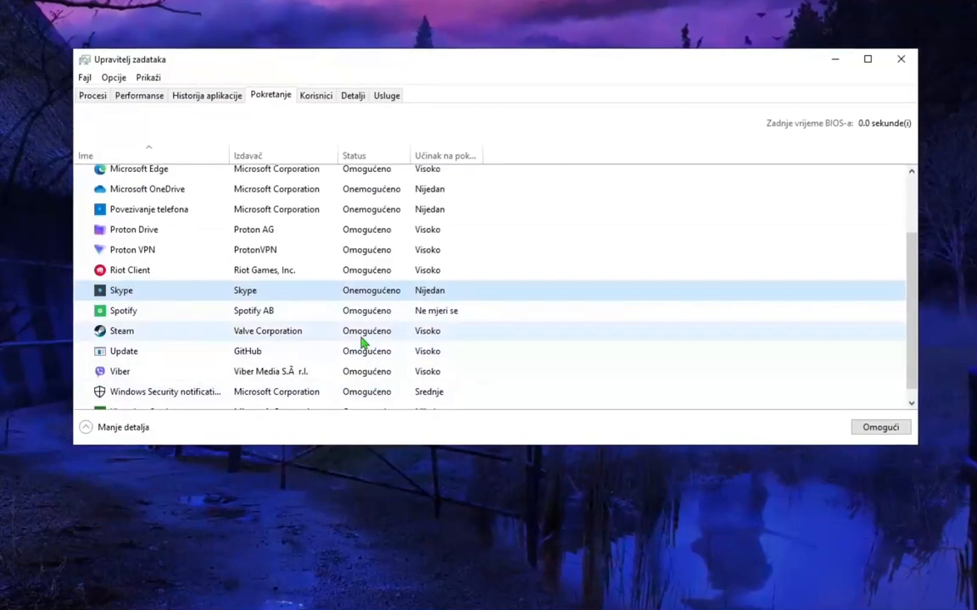
pyautogui.scroll(3)
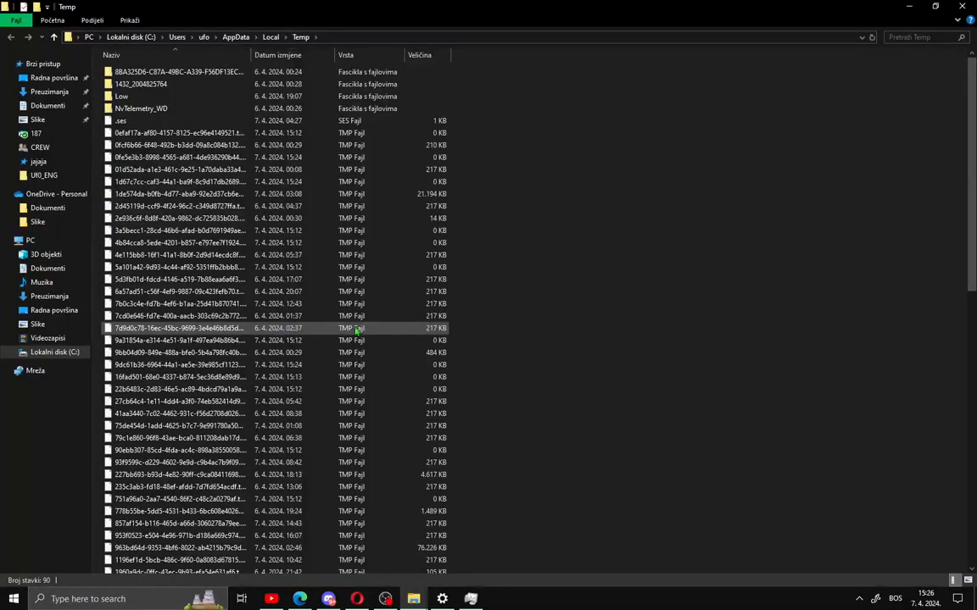
# - Select all 90 Temp folder items, then bring up the Recycle Bin's options
pyautogui.press('ctrl+a')
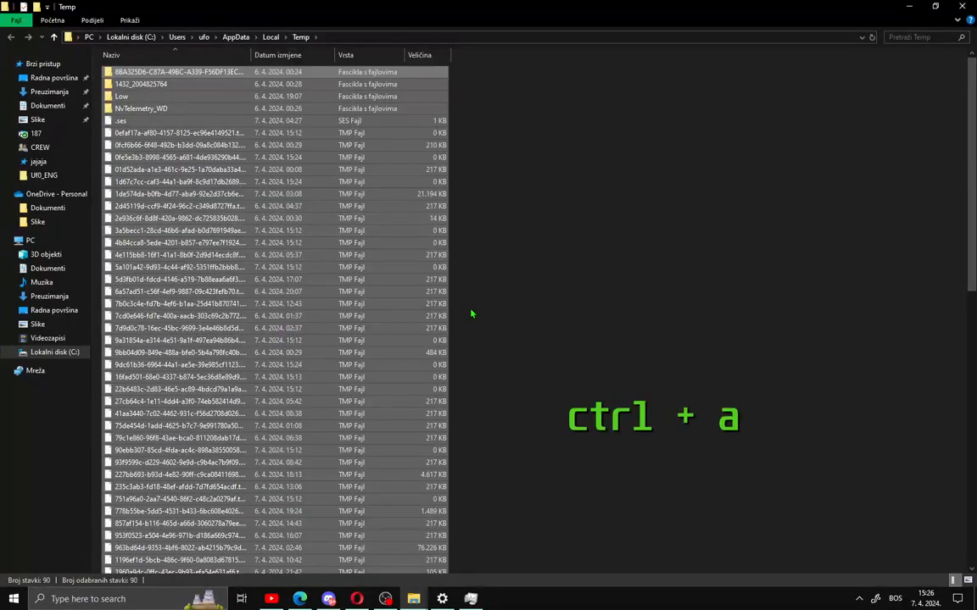
pyautogui.rightClick(903, 563)
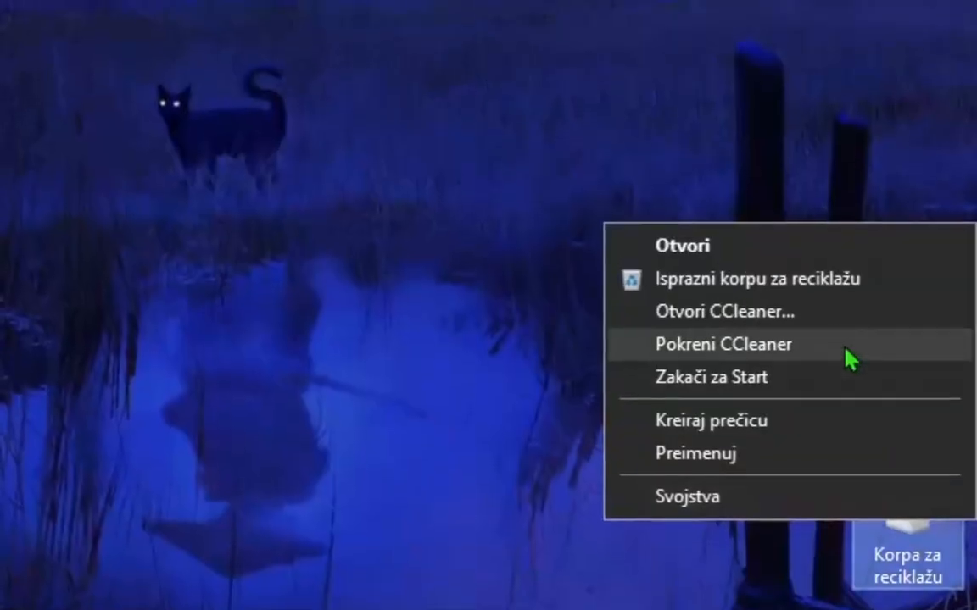